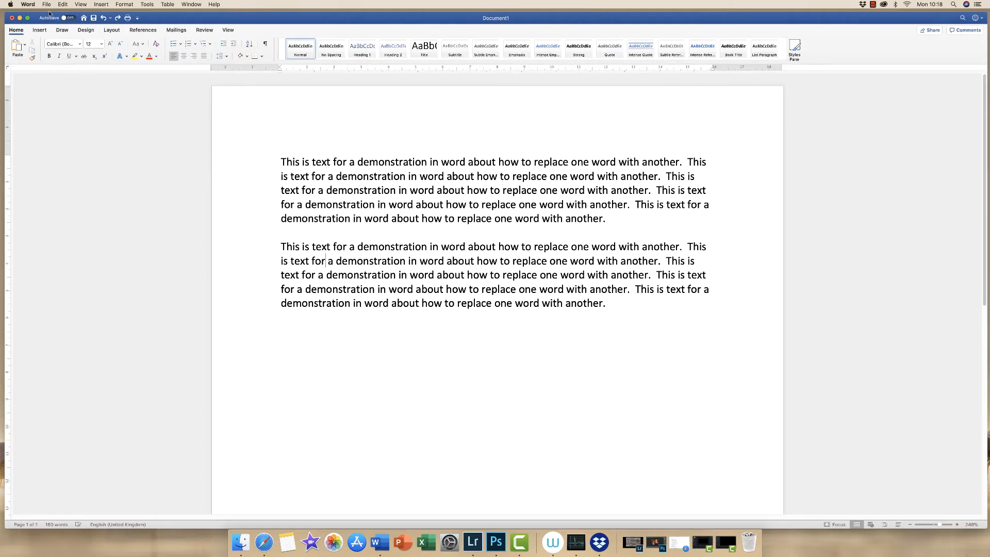
{"action": "mouse_move", "coordinate": [192, 4]}
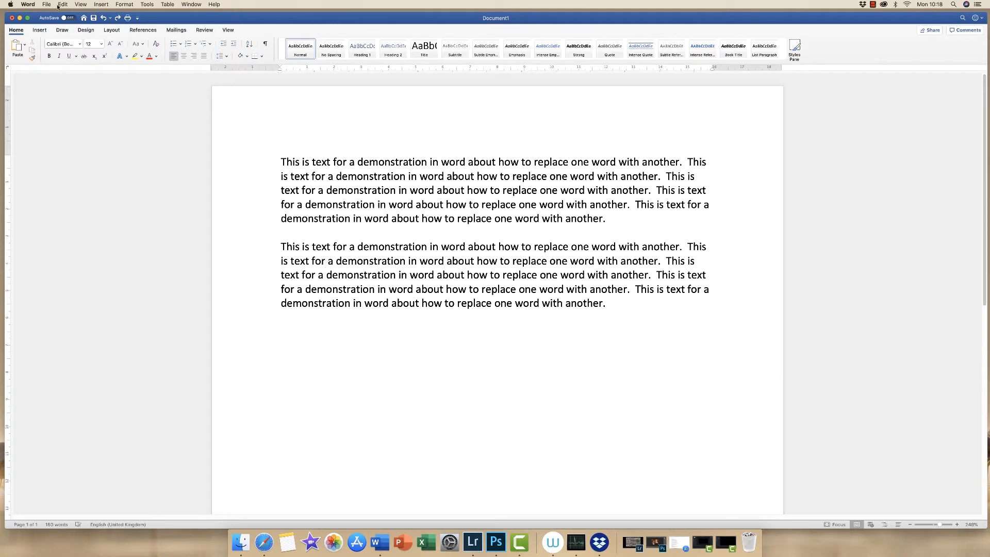
Step: Bring up the Find and Replace pane via Edit > Find > Replace beside the demo paragraphs
{"action": "left_click", "coordinate": [60, 4]}
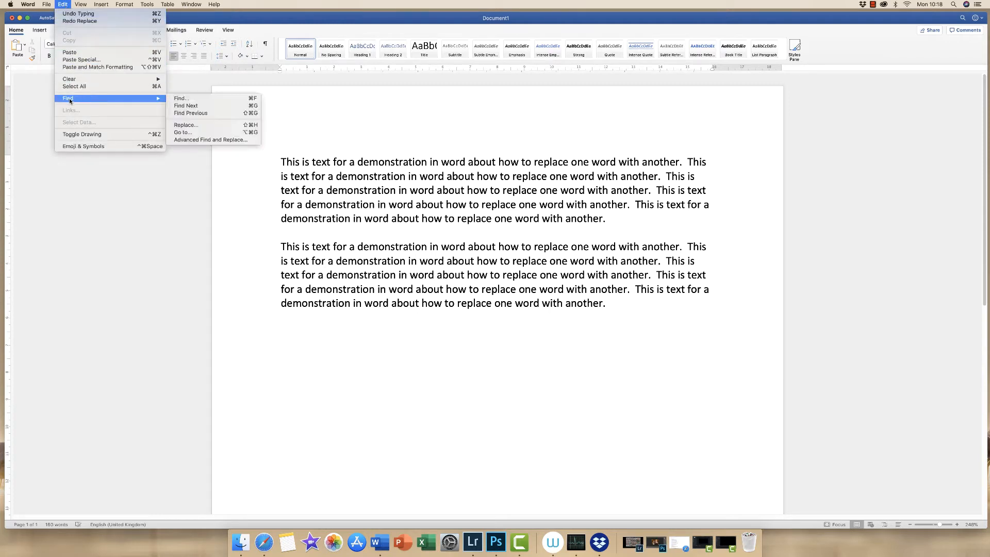
{"action": "mouse_move", "coordinate": [186, 125]}
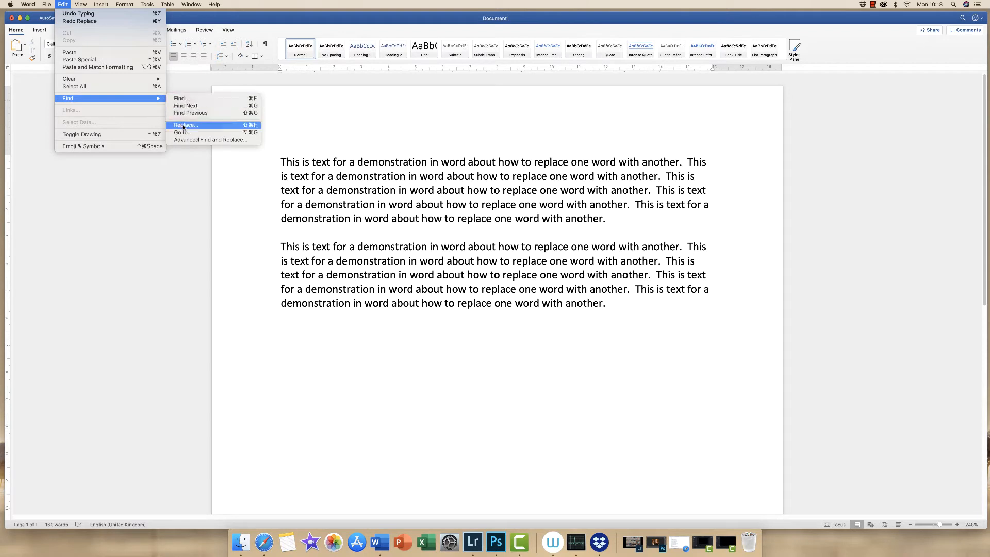
{"action": "left_click", "coordinate": [185, 125]}
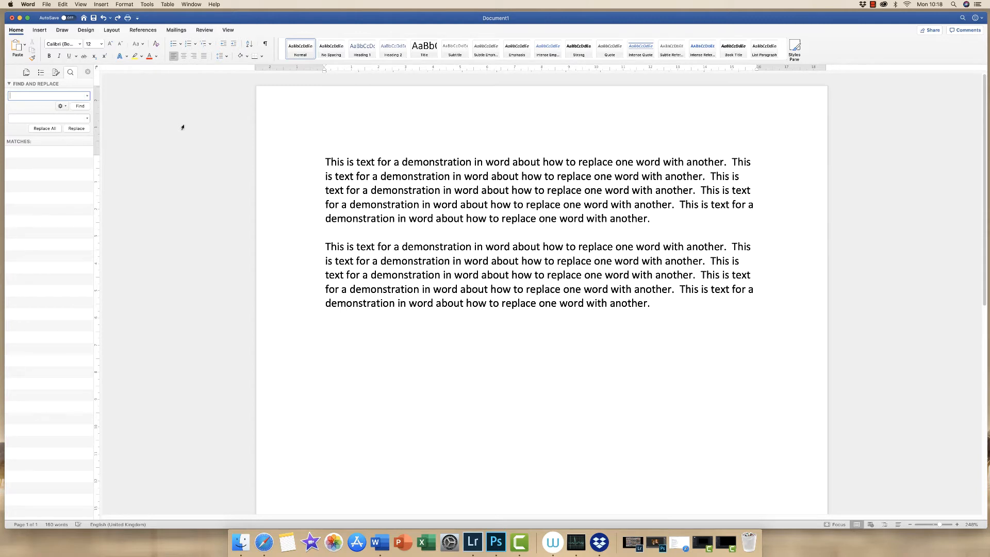
Step: Search for 'text' (10 matches highlighted) and enter 'TEXT' as the replacement
{"action": "left_click", "coordinate": [46, 96]}
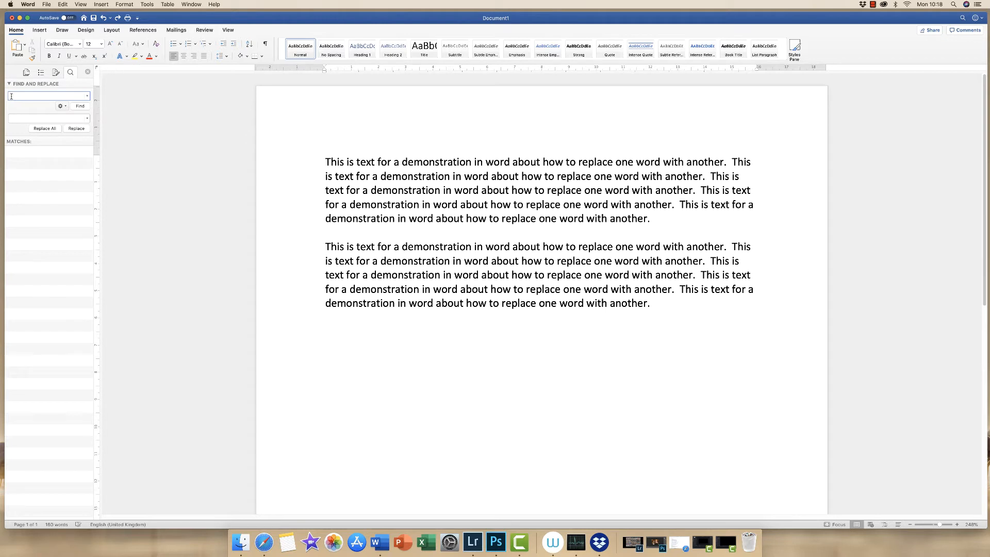
{"action": "type", "text": "i"}
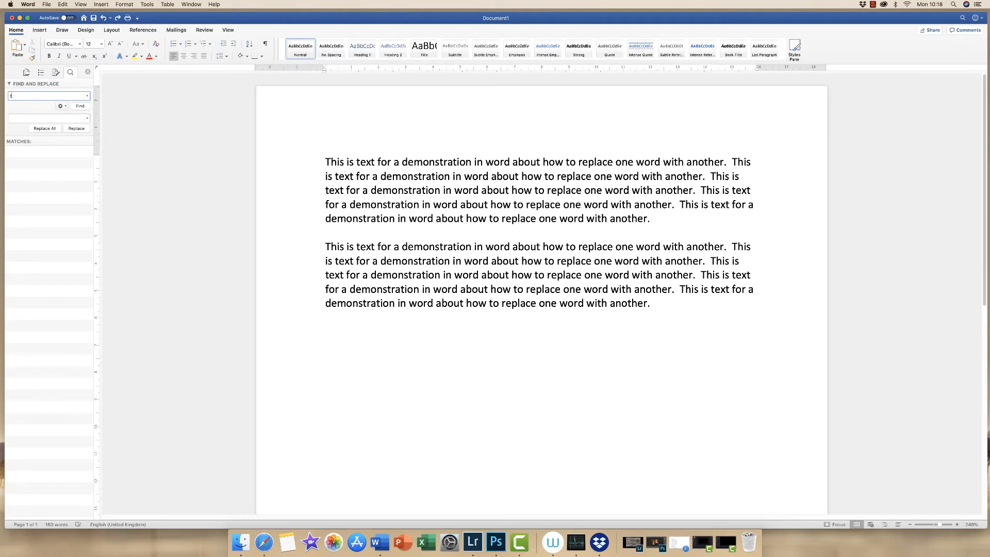
{"action": "type", "text": "text"}
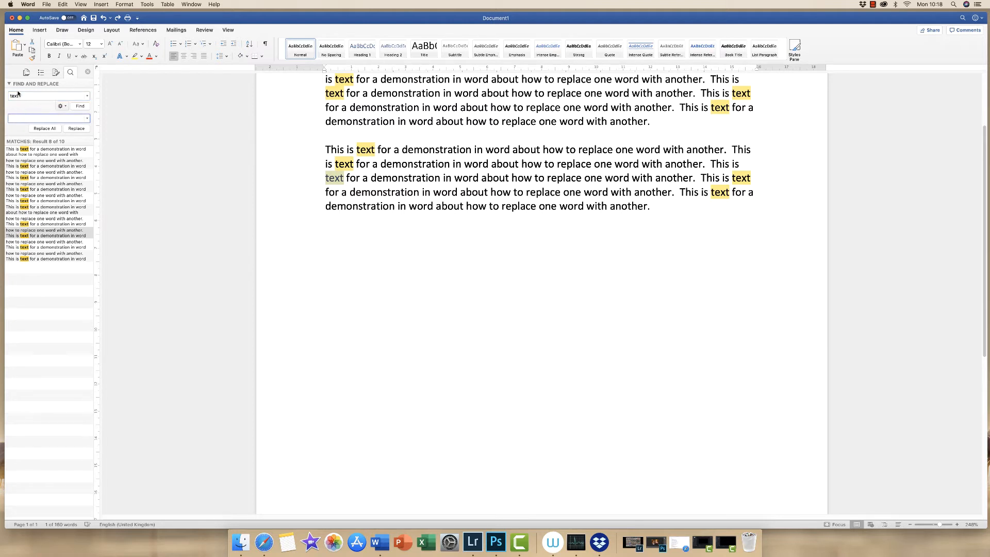
{"action": "type", "text": "TEXT"}
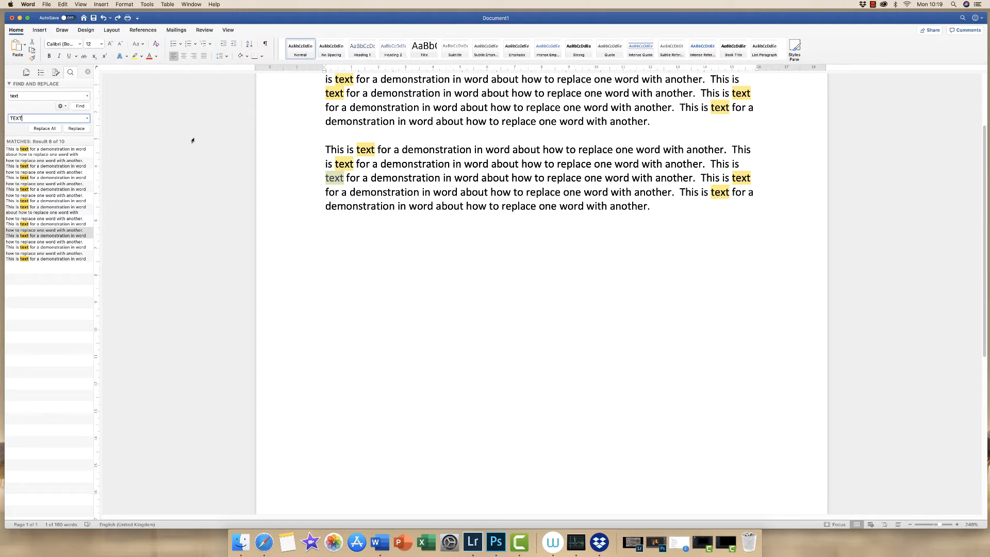
{"action": "mouse_move", "coordinate": [74, 142]}
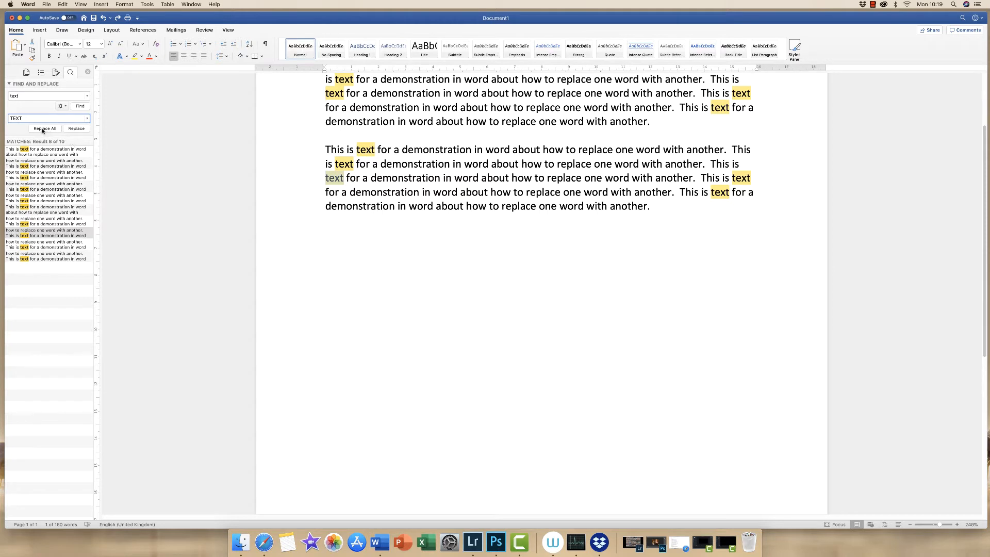
Step: Replace all 10 occurrences of 'text' with 'TEXT' and acknowledge the completion message
{"action": "left_click", "coordinate": [45, 127]}
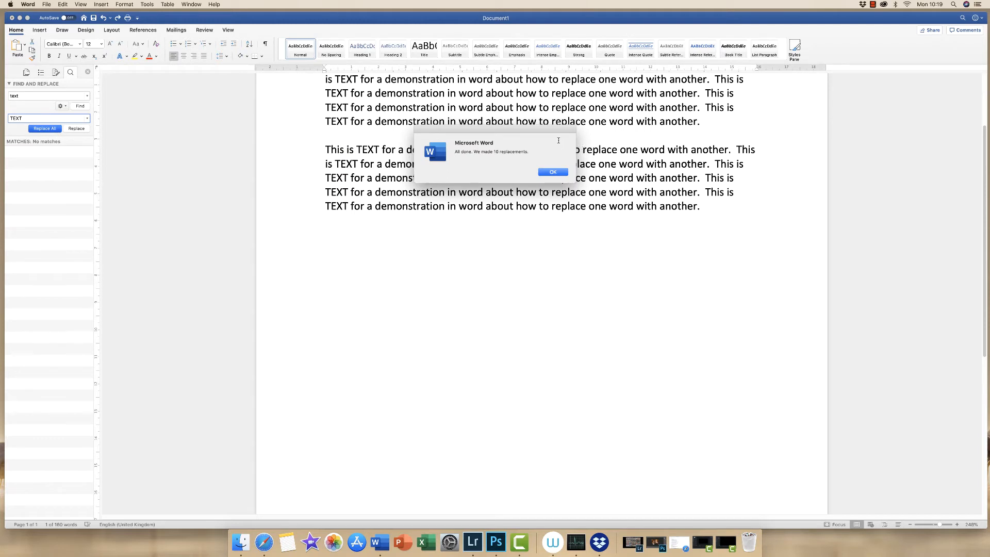
{"action": "mouse_move", "coordinate": [488, 116]}
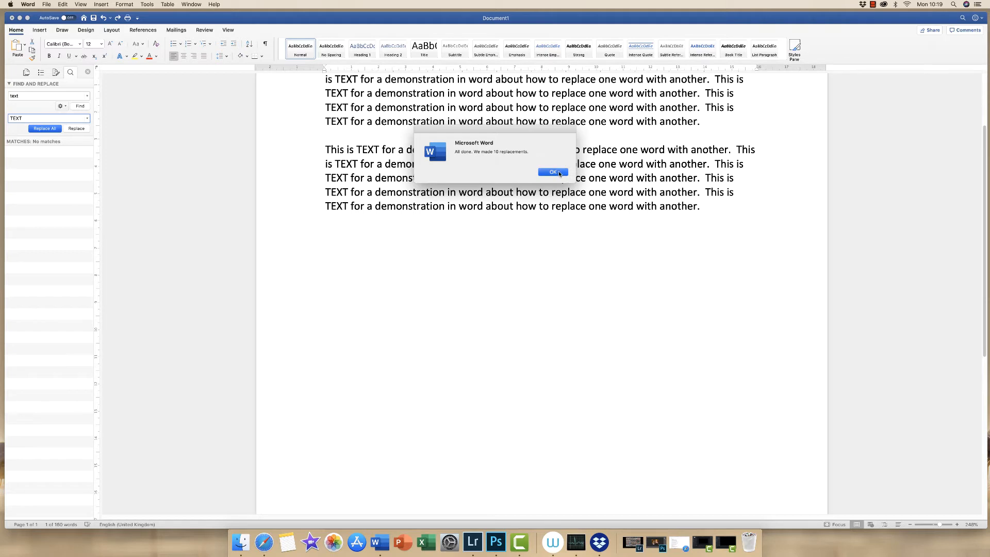
{"action": "left_click", "coordinate": [552, 172]}
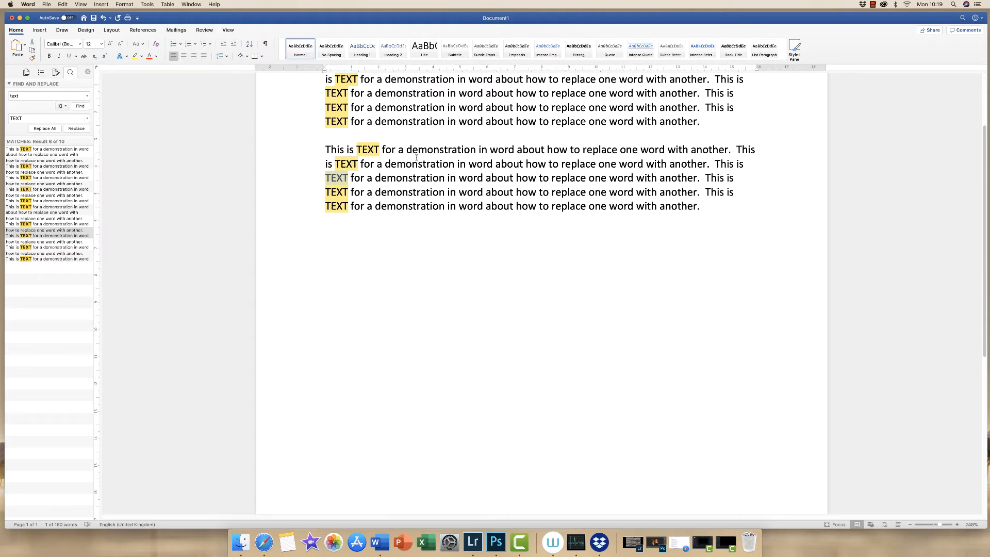
Step: Undo the bulk replacement, search for 'text' again and step through the matches
{"action": "left_click", "coordinate": [46, 128]}
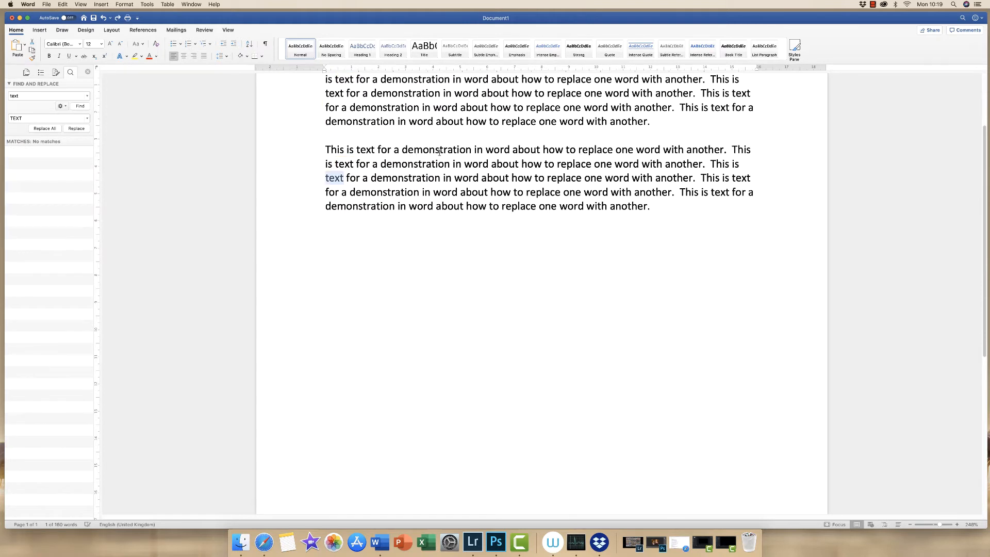
{"action": "left_click", "coordinate": [80, 106]}
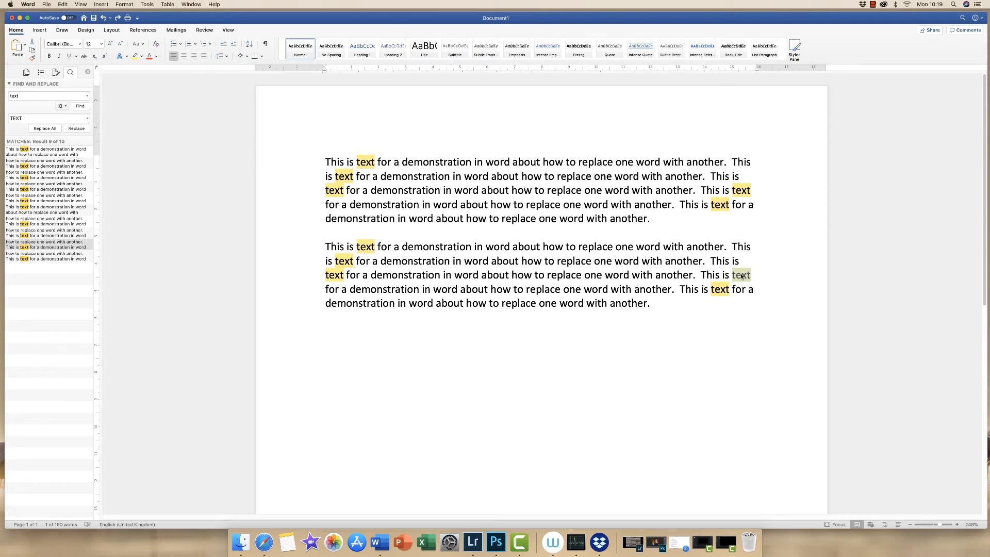
{"action": "mouse_move", "coordinate": [747, 277]}
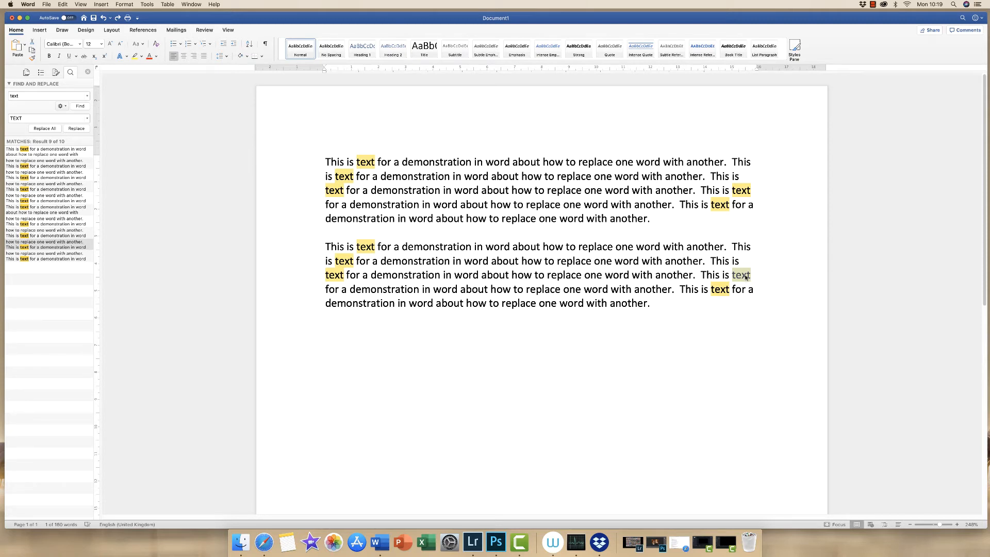
{"action": "mouse_move", "coordinate": [744, 276]}
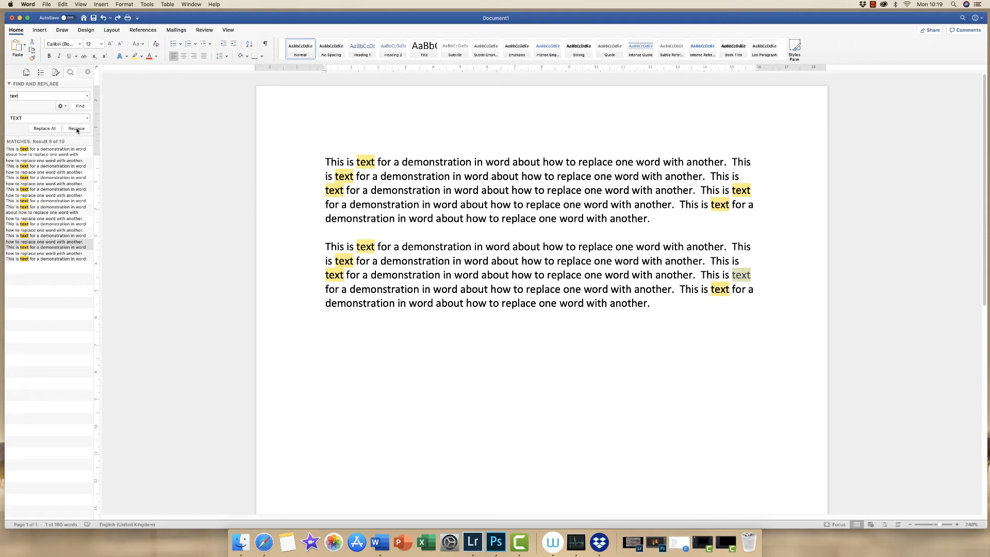
{"action": "left_click", "coordinate": [76, 128]}
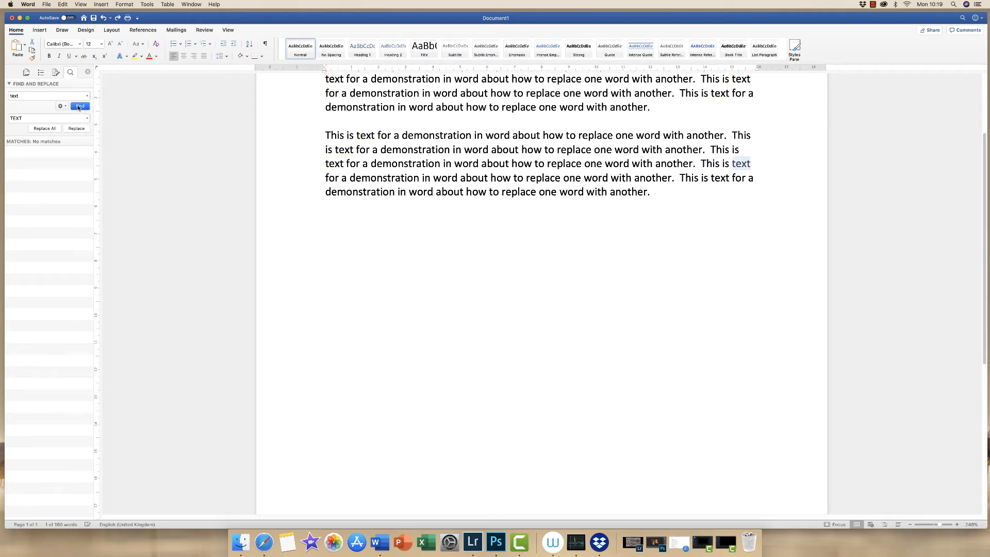
{"action": "left_click", "coordinate": [79, 106]}
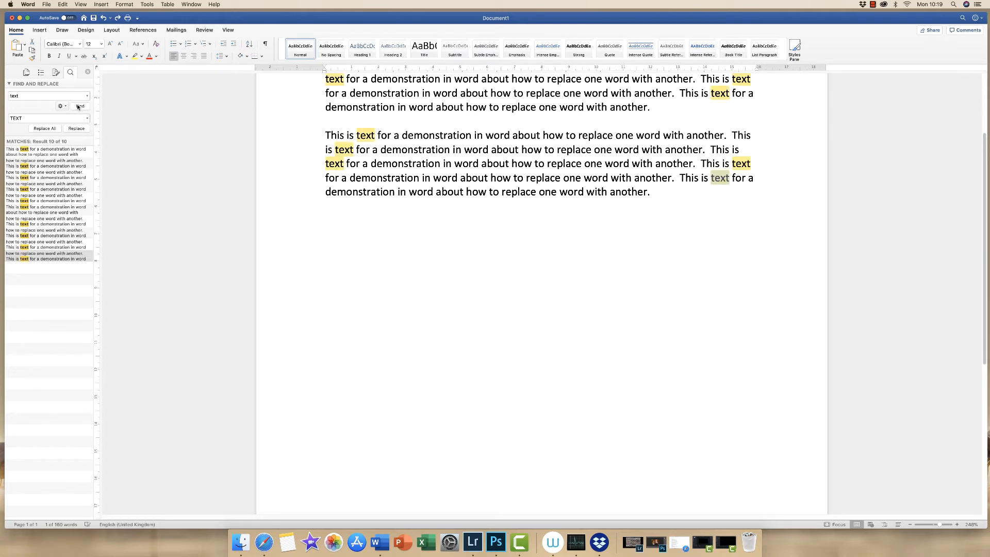
{"action": "left_click", "coordinate": [80, 107]}
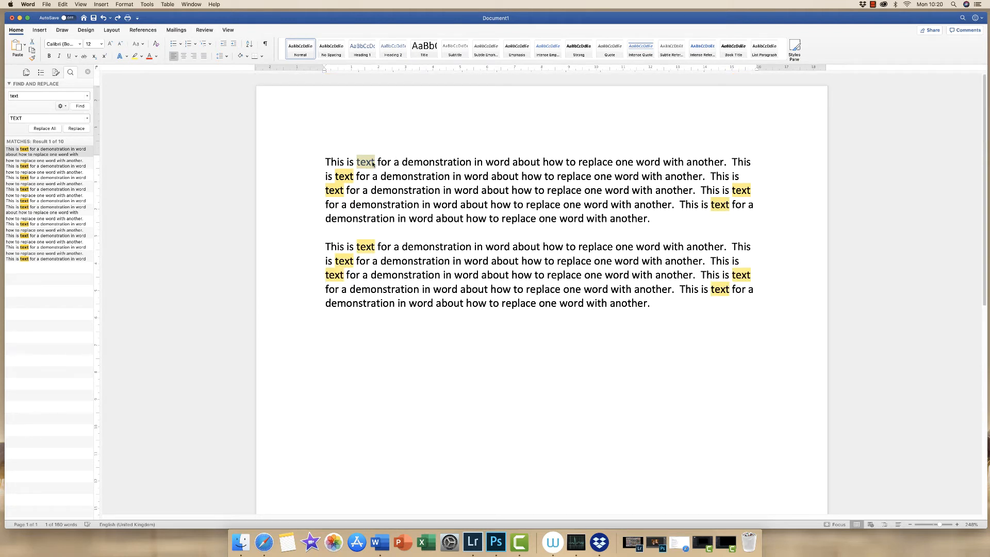
{"action": "mouse_move", "coordinate": [364, 167]}
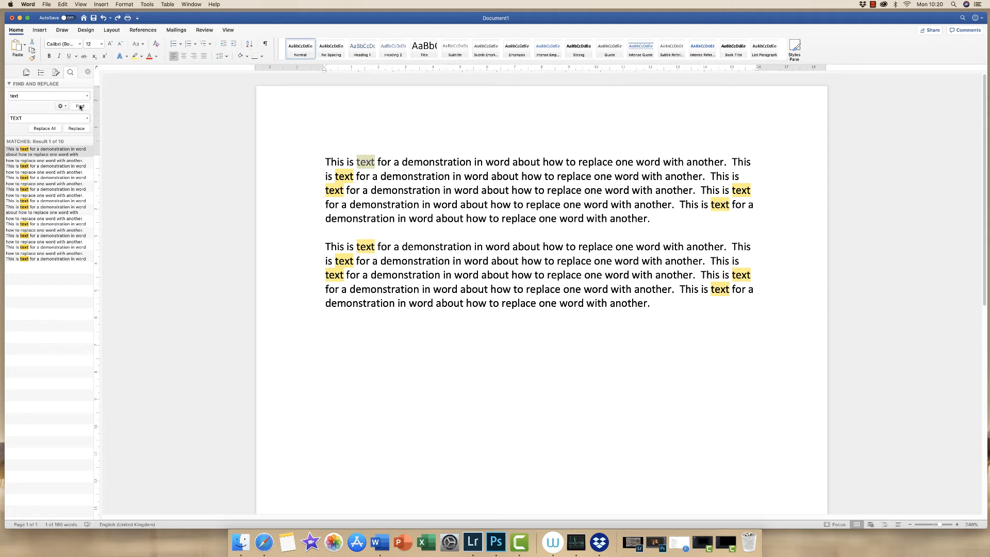
Step: Replace only the second 'text' of the first paragraph with 'TEXT', then move to the next match
{"action": "left_click", "coordinate": [79, 107]}
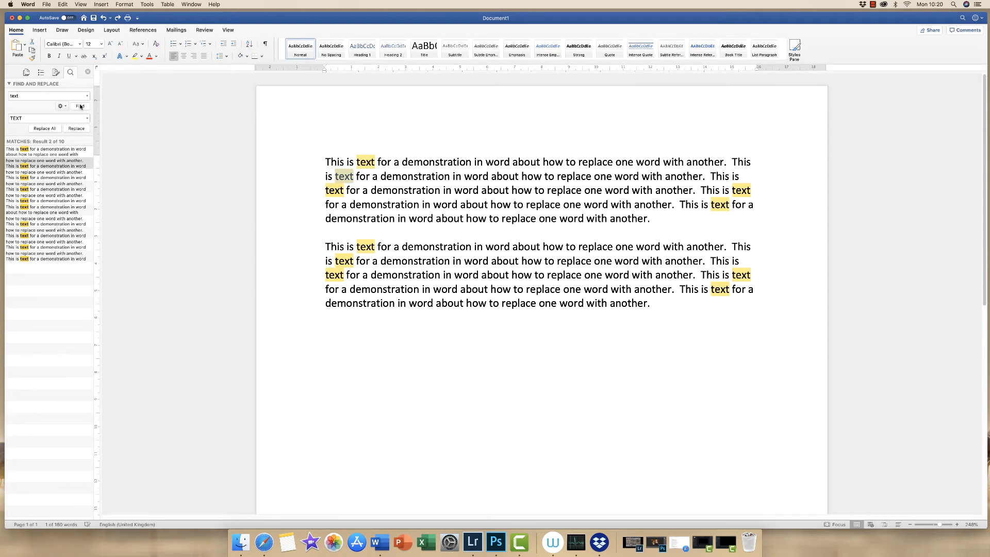
{"action": "left_click", "coordinate": [75, 127]}
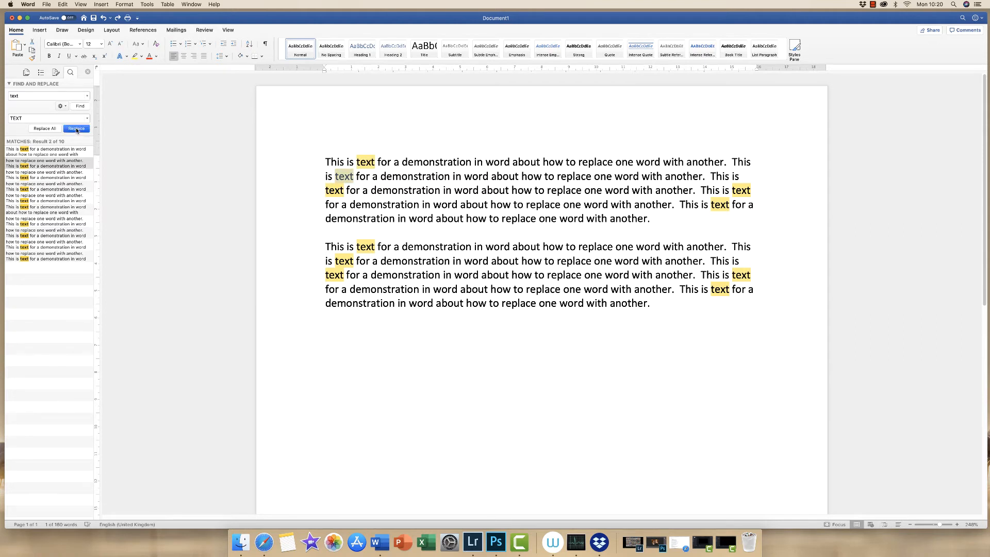
{"action": "left_click", "coordinate": [75, 128]}
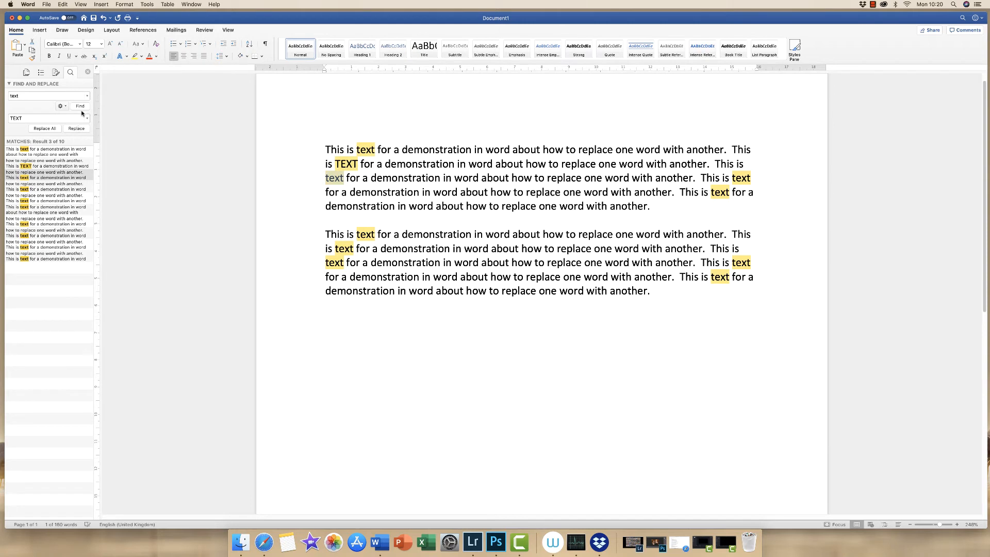
{"action": "left_click", "coordinate": [79, 106]}
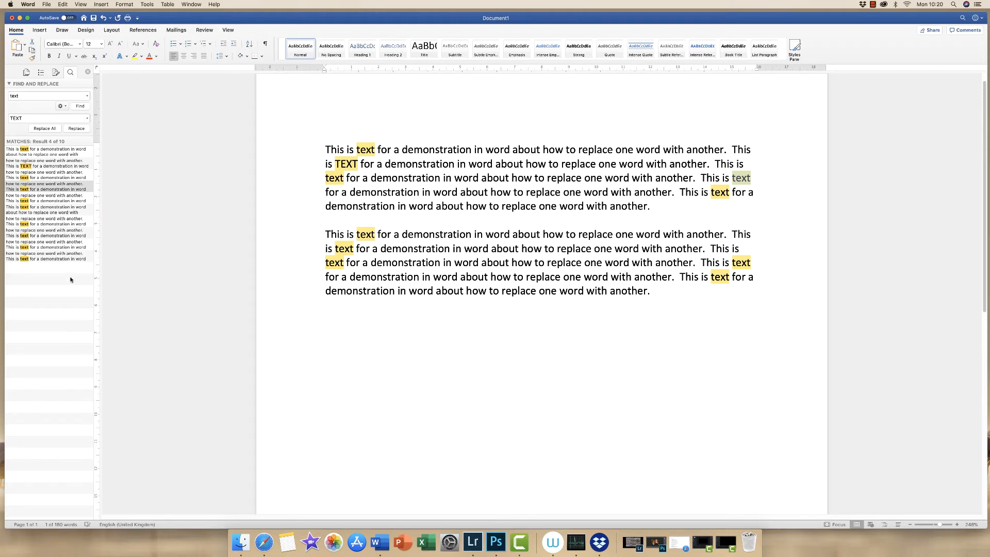
{"action": "mouse_move", "coordinate": [73, 271]}
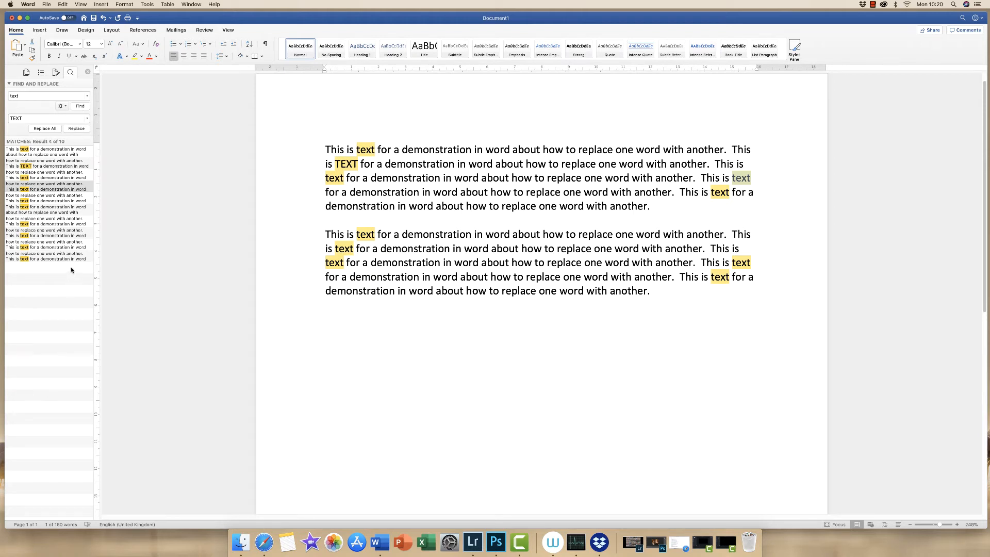
{"action": "mouse_move", "coordinate": [66, 260]}
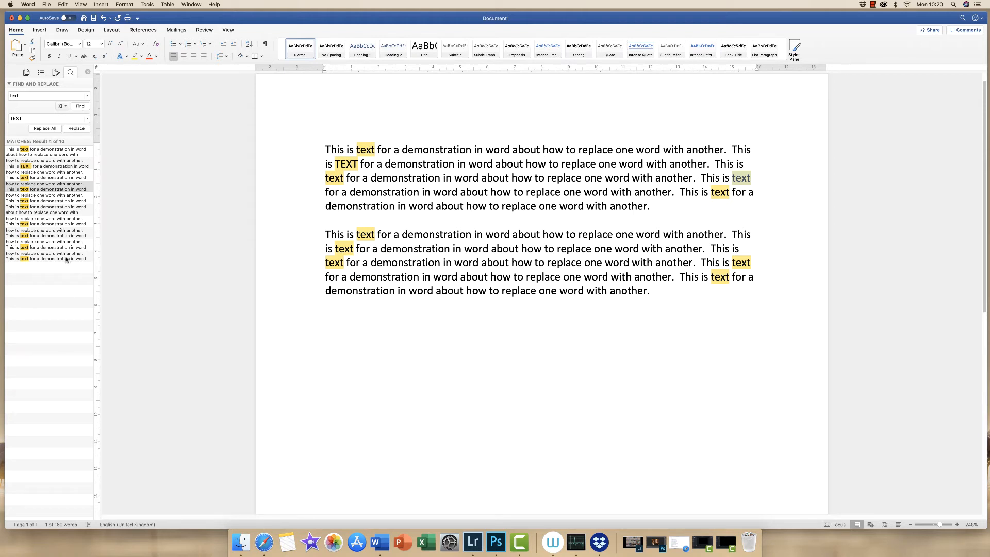
Step: Replace the opening 'text' of the first paragraph with 'TEXT' and select the second paragraph
{"action": "left_click", "coordinate": [75, 128]}
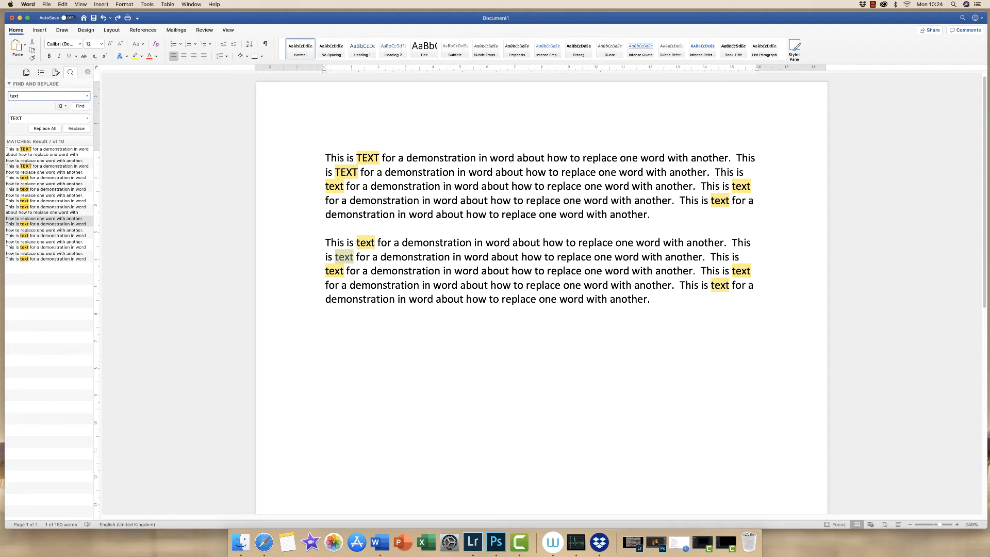
{"action": "left_click", "coordinate": [47, 95]}
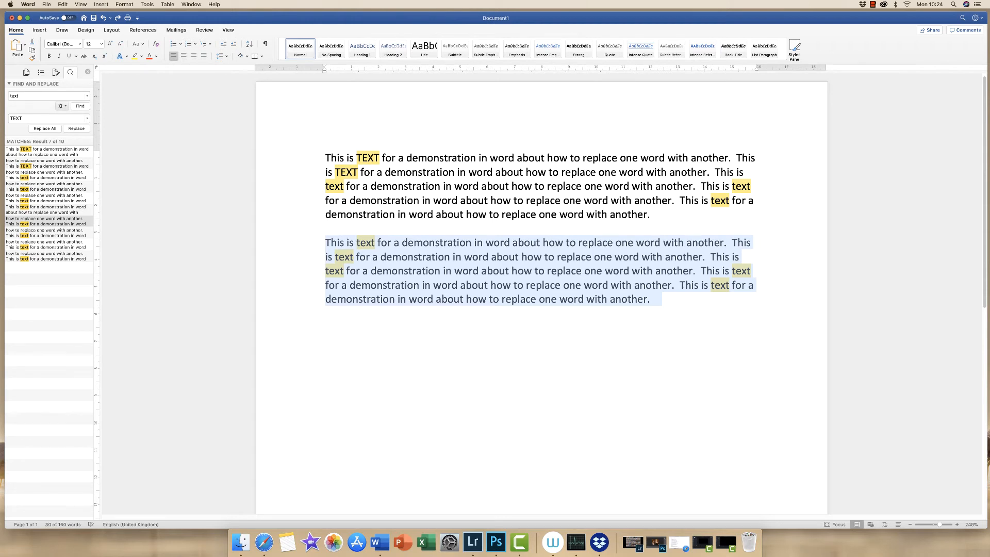
Step: In Advanced Find and Replace, set 'TEXT' as replacement and find the second paragraph's first match
{"action": "left_click", "coordinate": [61, 106]}
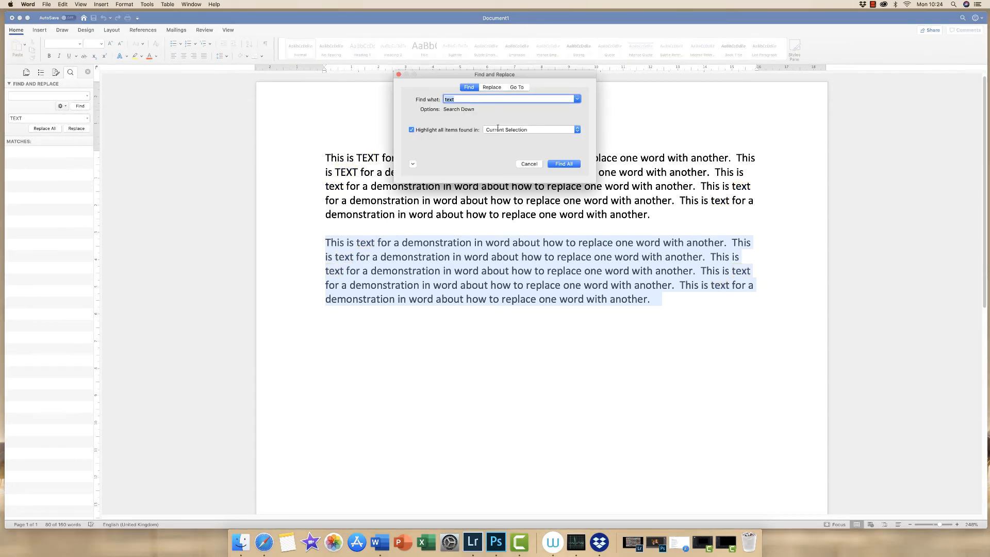
{"action": "mouse_move", "coordinate": [550, 136]}
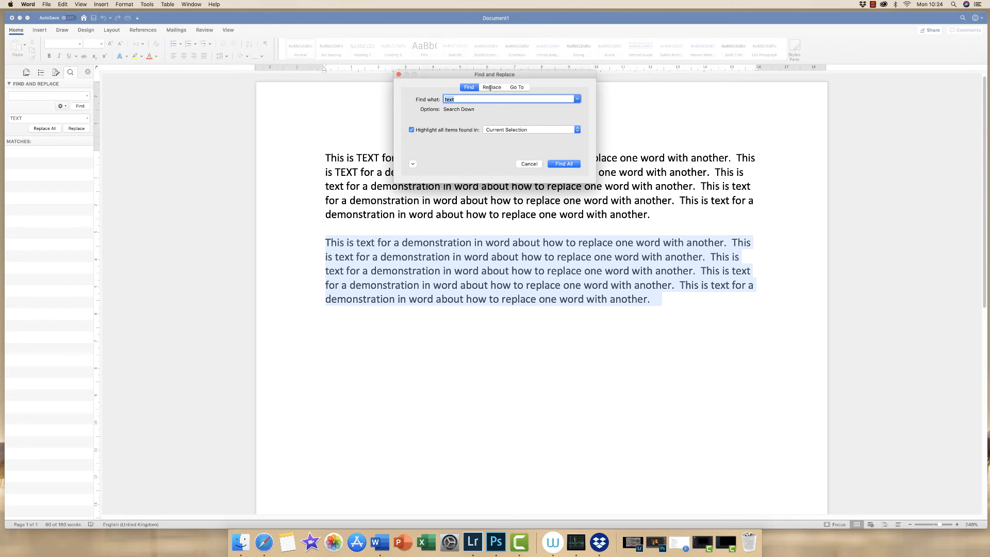
{"action": "left_click", "coordinate": [492, 86]}
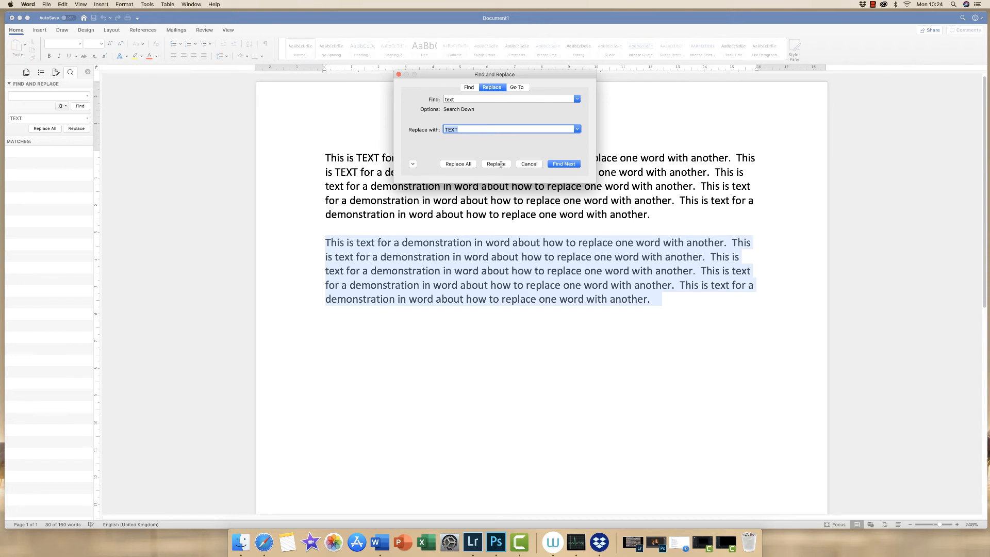
{"action": "left_click", "coordinate": [495, 162]}
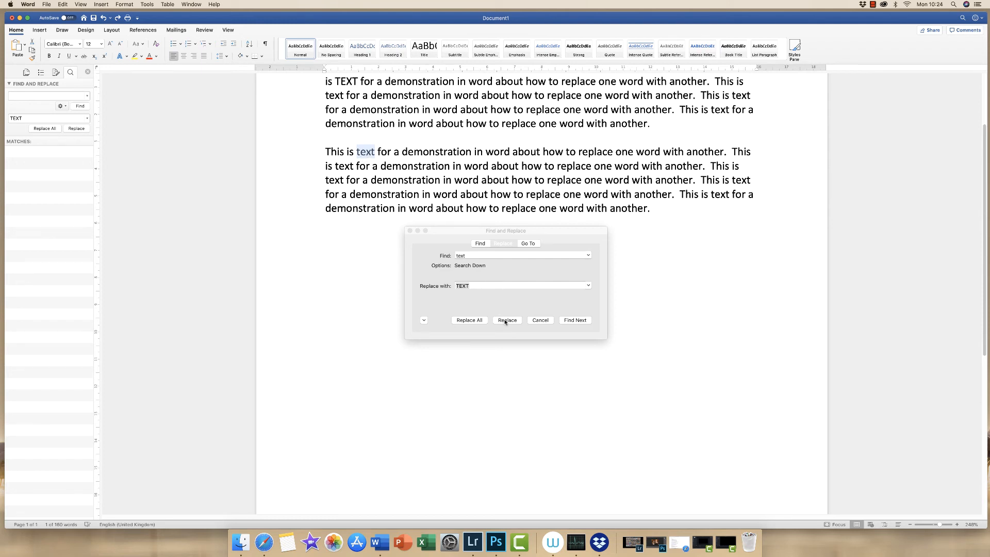
Step: Replace each 'text' in the second paragraph with 'TEXT', skipping its second occurrence, up to the end-of-document prompt
{"action": "left_click", "coordinate": [508, 320]}
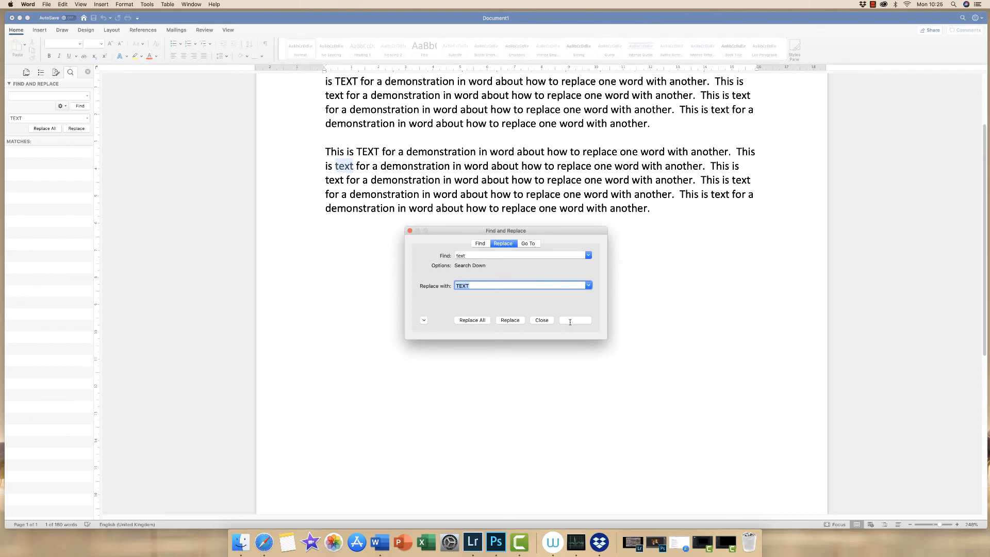
{"action": "left_click", "coordinate": [575, 320]}
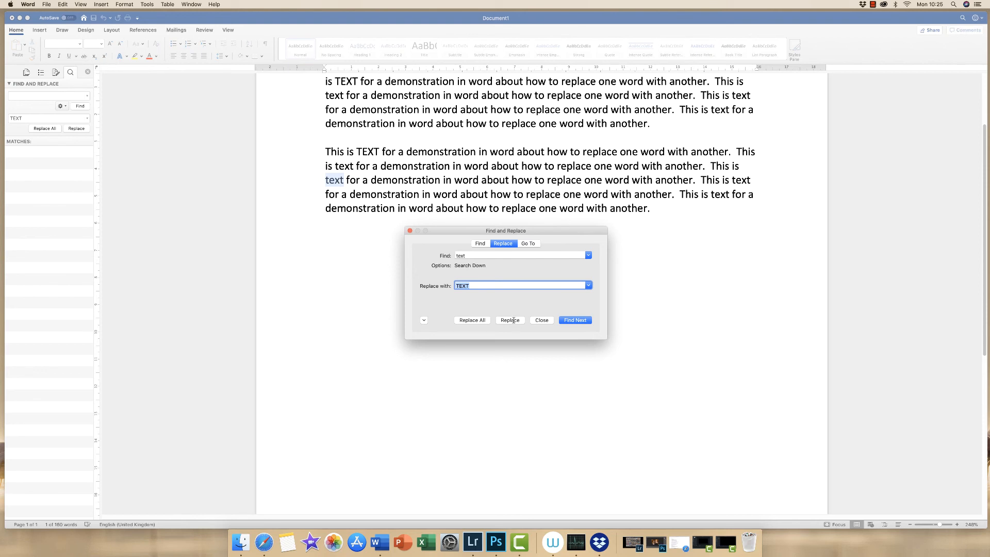
{"action": "left_click", "coordinate": [510, 320]}
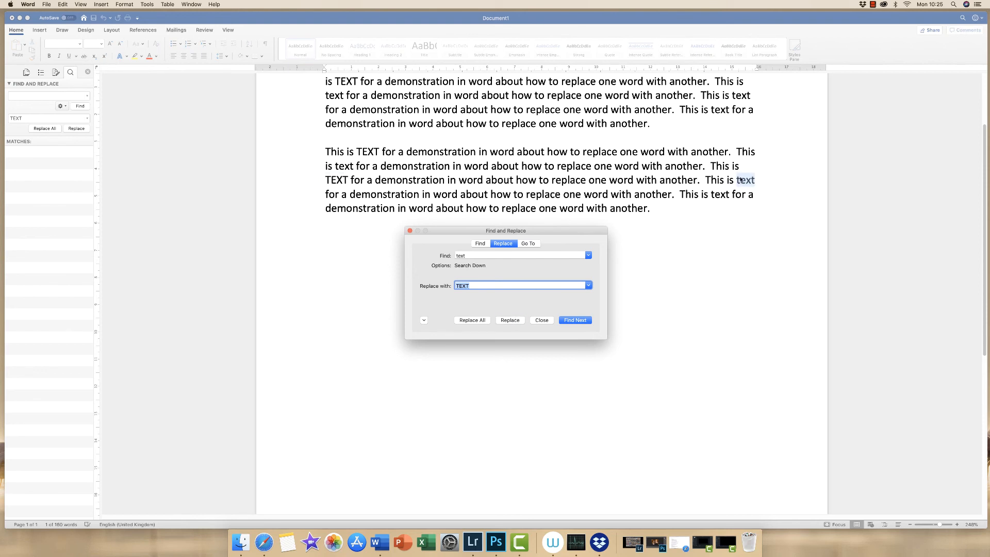
{"action": "left_click", "coordinate": [509, 320]}
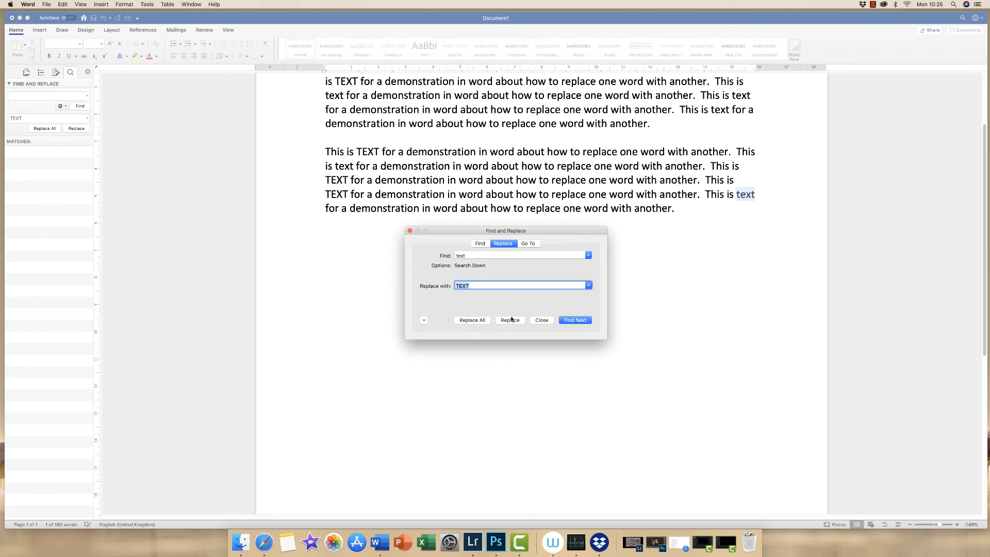
{"action": "left_click", "coordinate": [509, 320]}
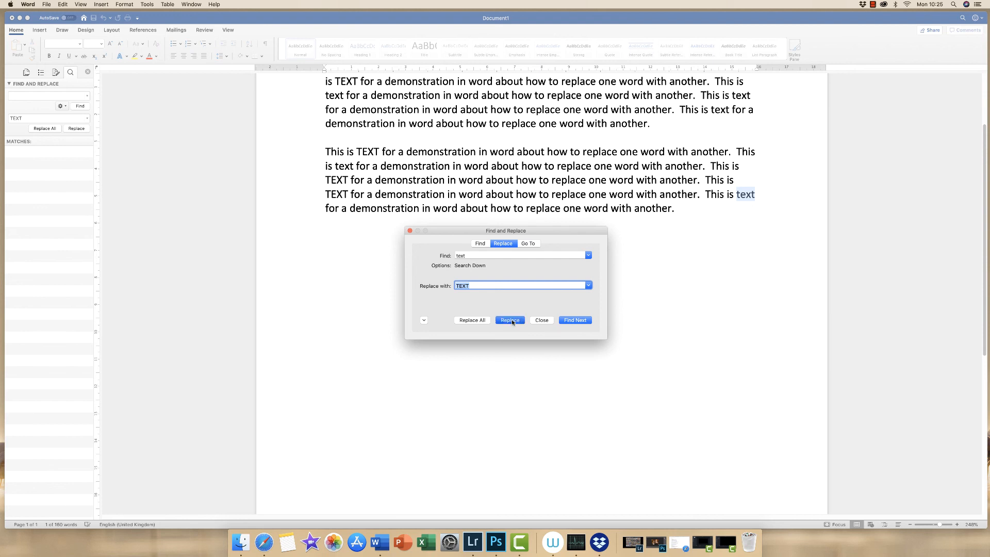
{"action": "left_click", "coordinate": [510, 320]}
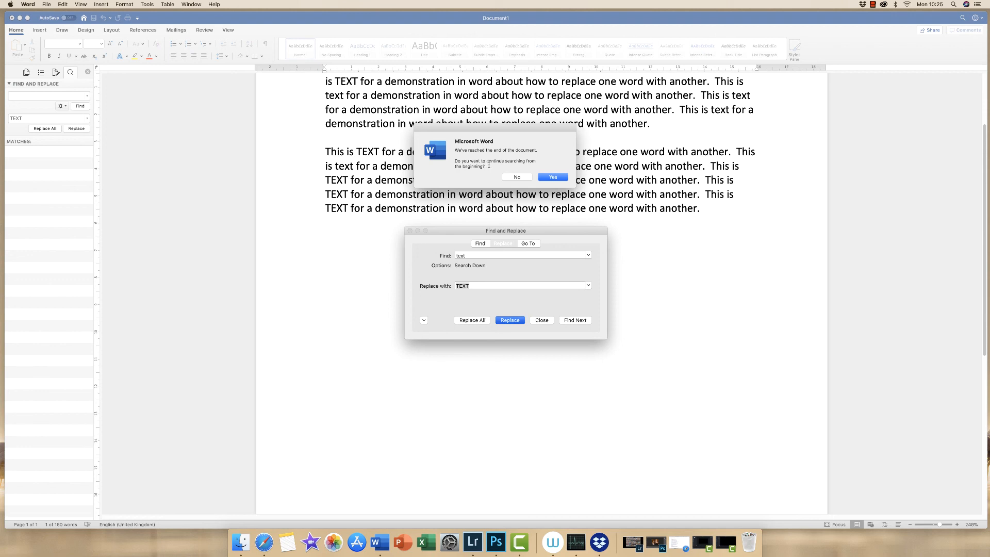
{"action": "mouse_move", "coordinate": [518, 159]}
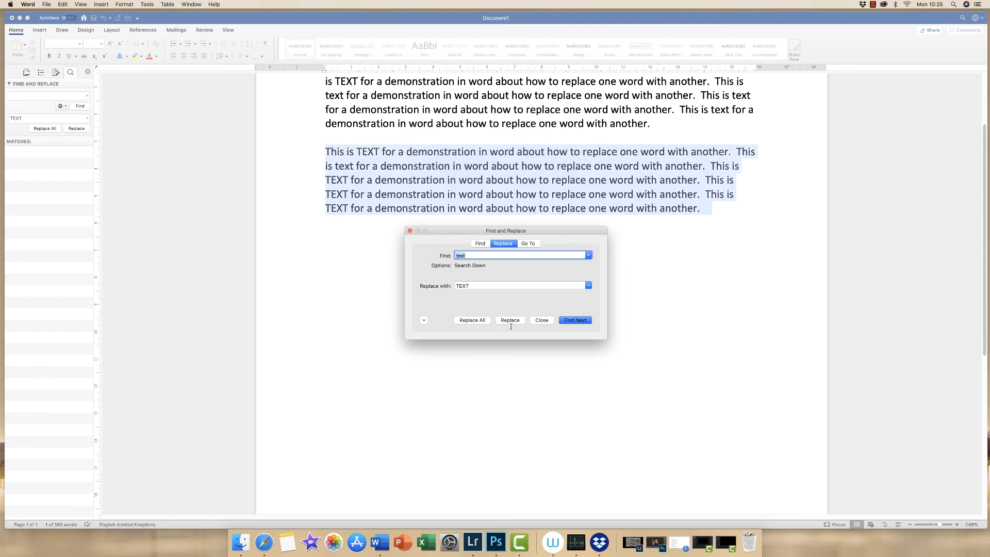
Step: Close the Find and Replace dialog and deselect the second paragraph
{"action": "left_click", "coordinate": [541, 320]}
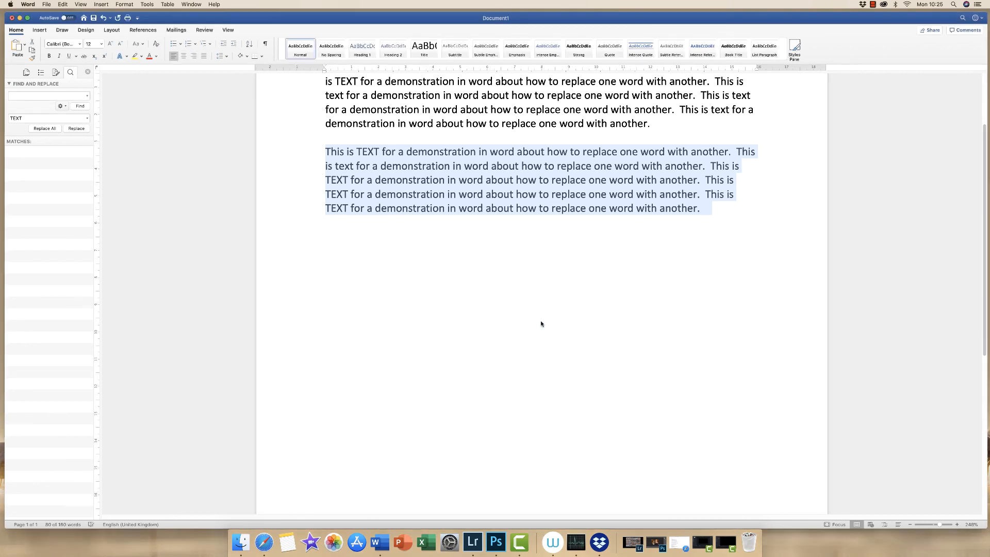
{"action": "left_click", "coordinate": [326, 235]}
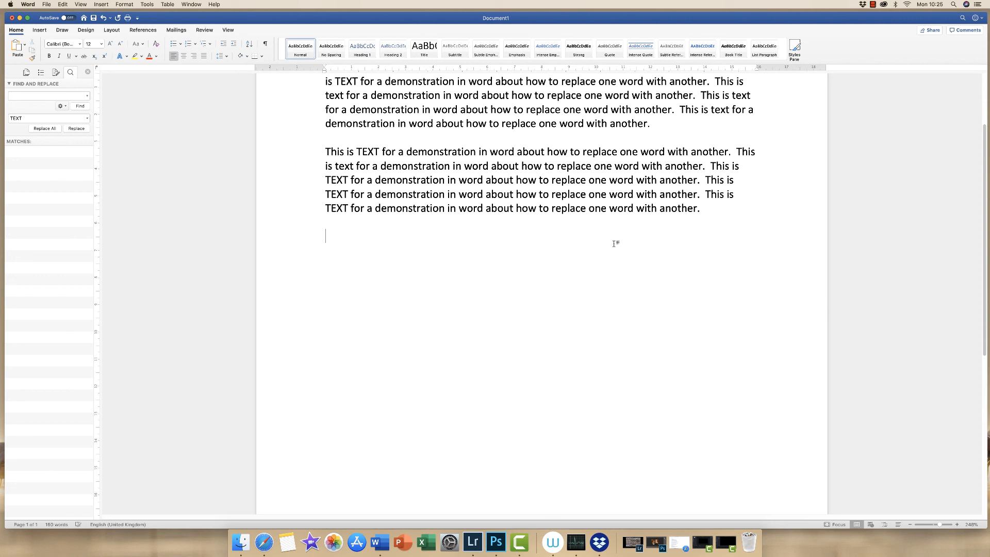
{"action": "mouse_move", "coordinate": [614, 243]}
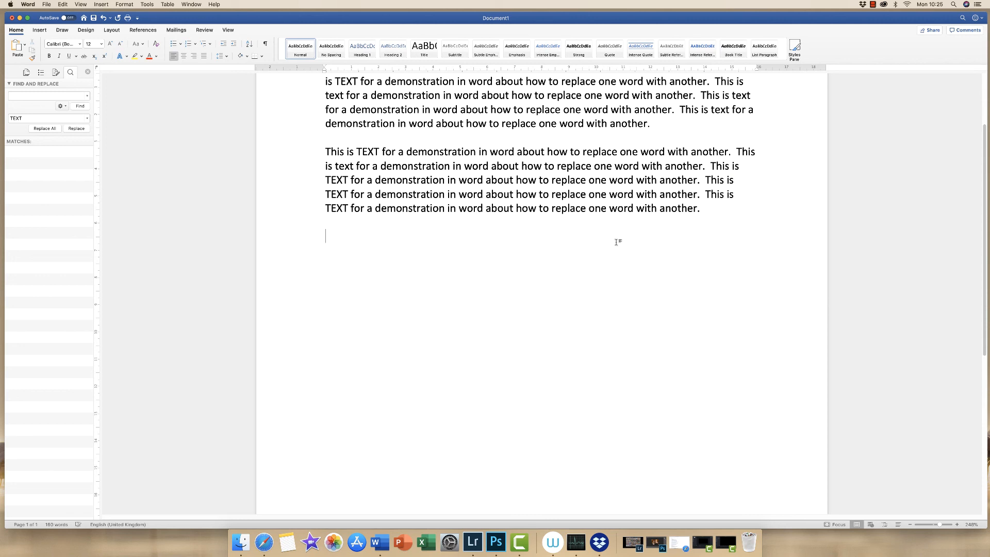